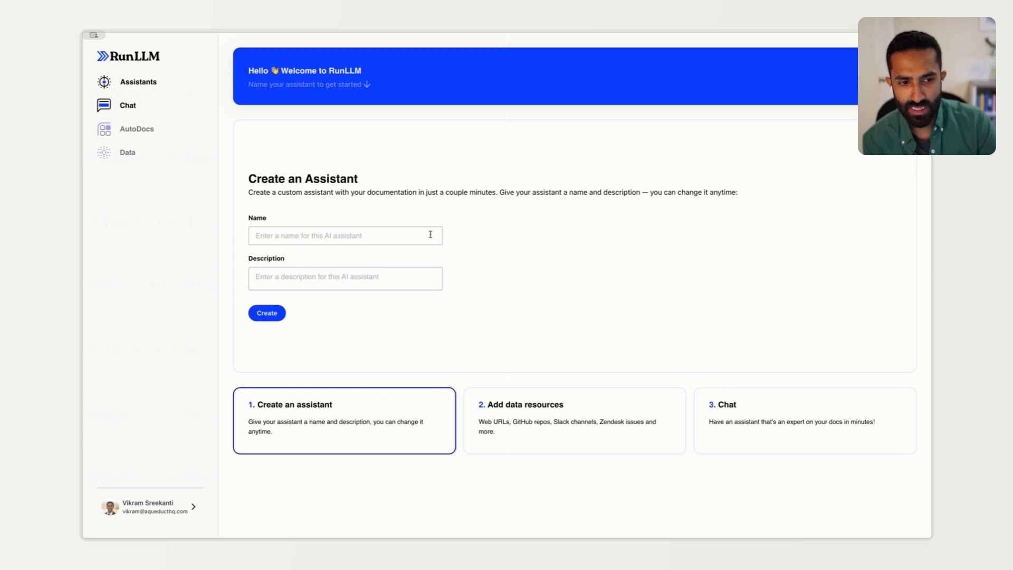
Step: Create the assistant 'duckdb' with description 'An assistant for DuckDB.'
click(345, 235)
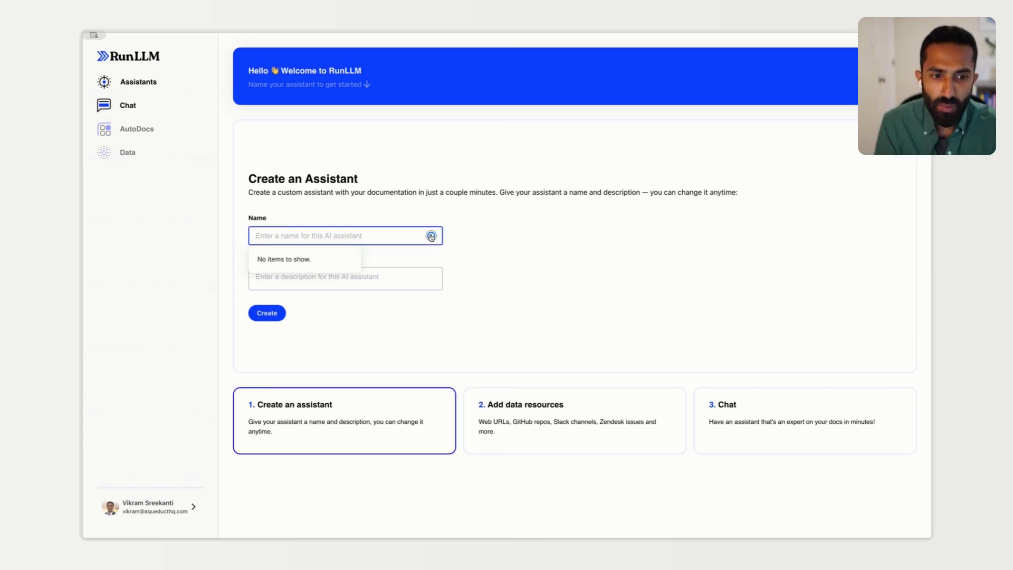
text(An assistant for DuckDB.)
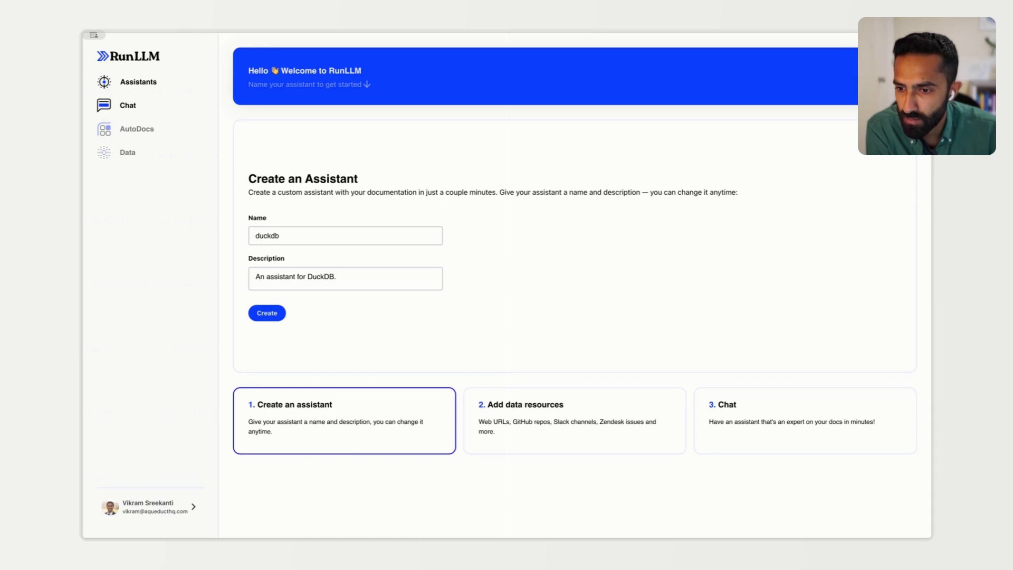
click(266, 312)
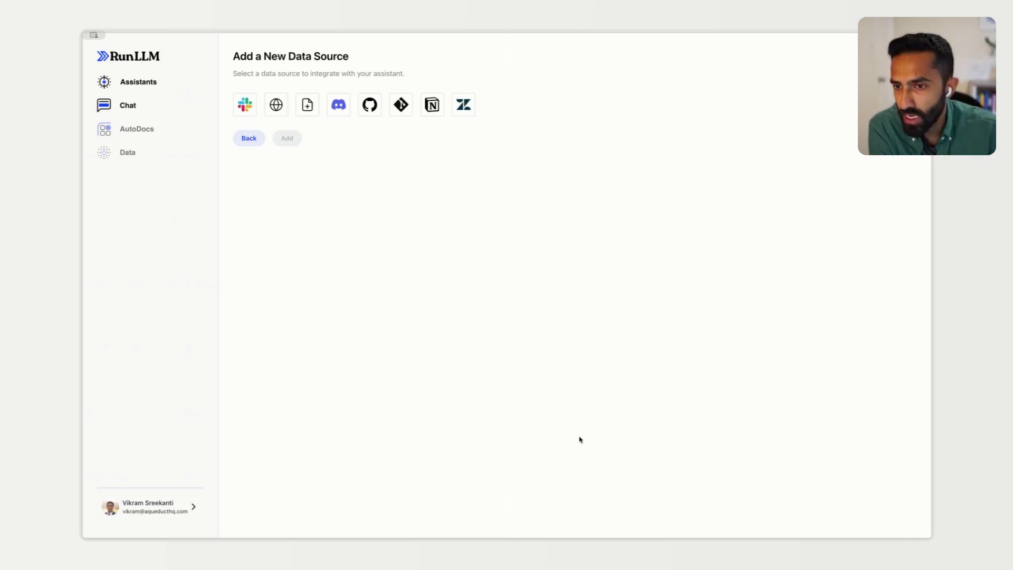
click(275, 104)
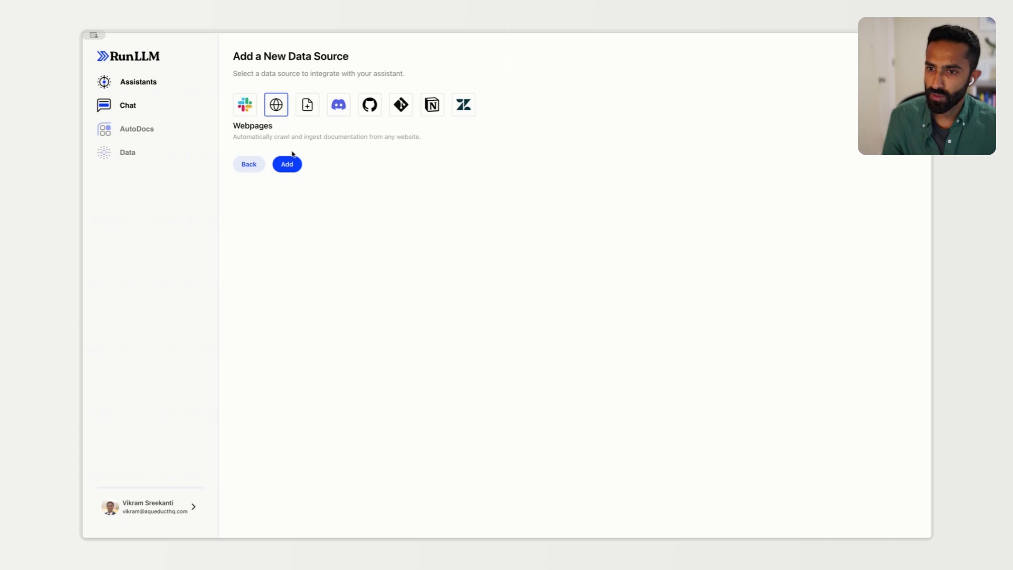
click(286, 167)
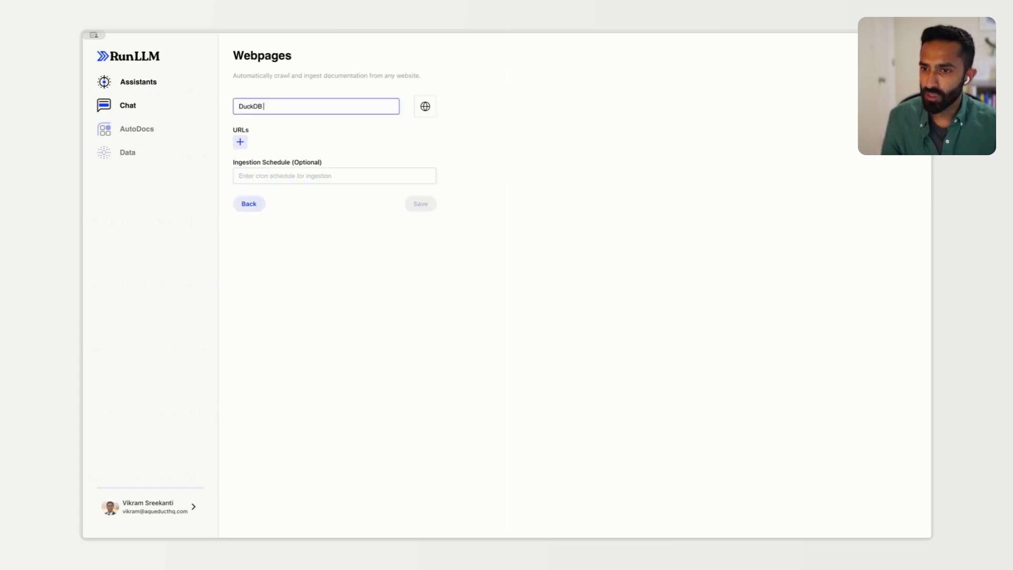
click(239, 141)
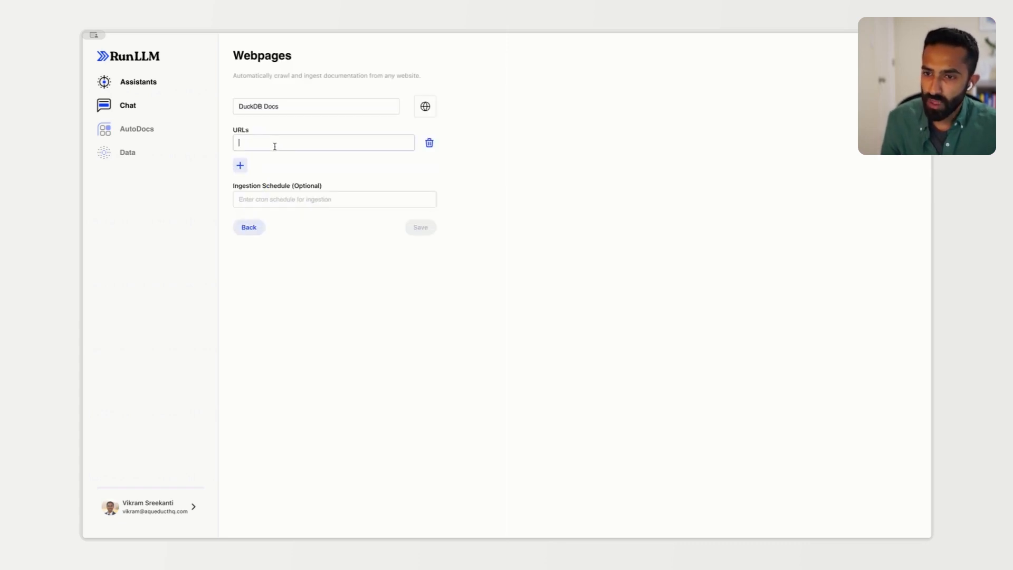
text(https://duckdb.org/docs/)
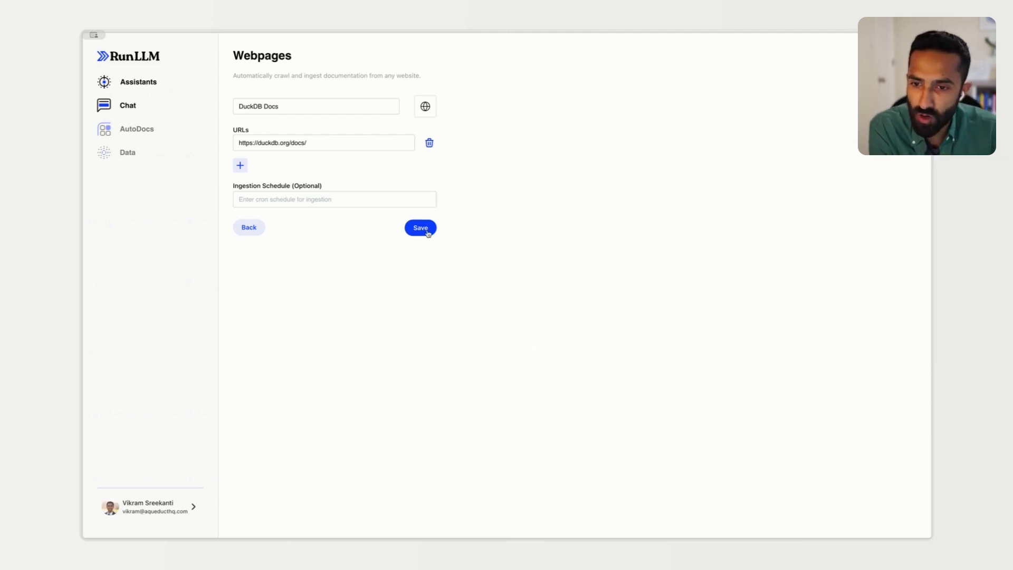
Step: Save the DuckDB Docs source for ingestion and go to the duckdb chat page
click(420, 227)
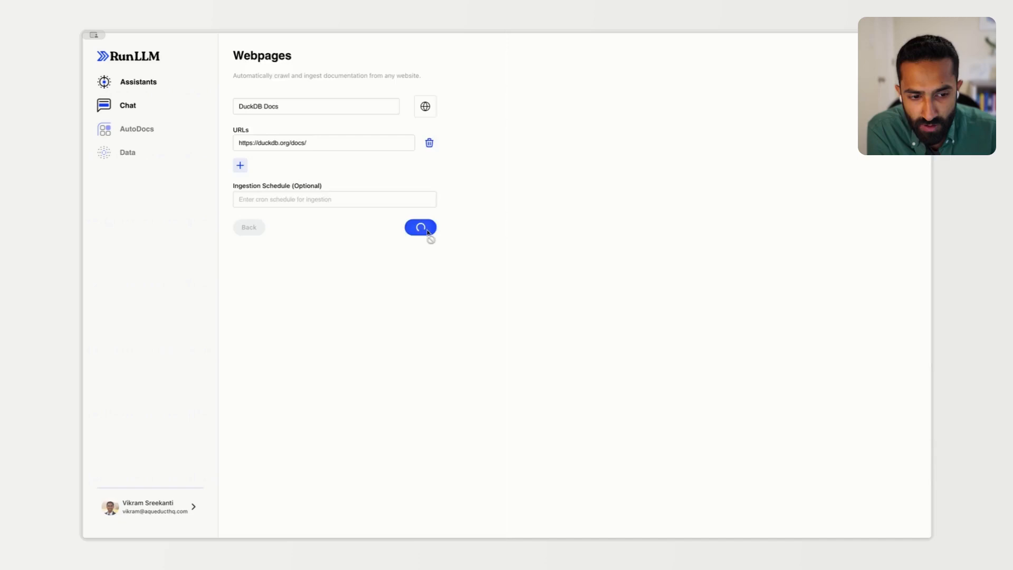
click(420, 226)
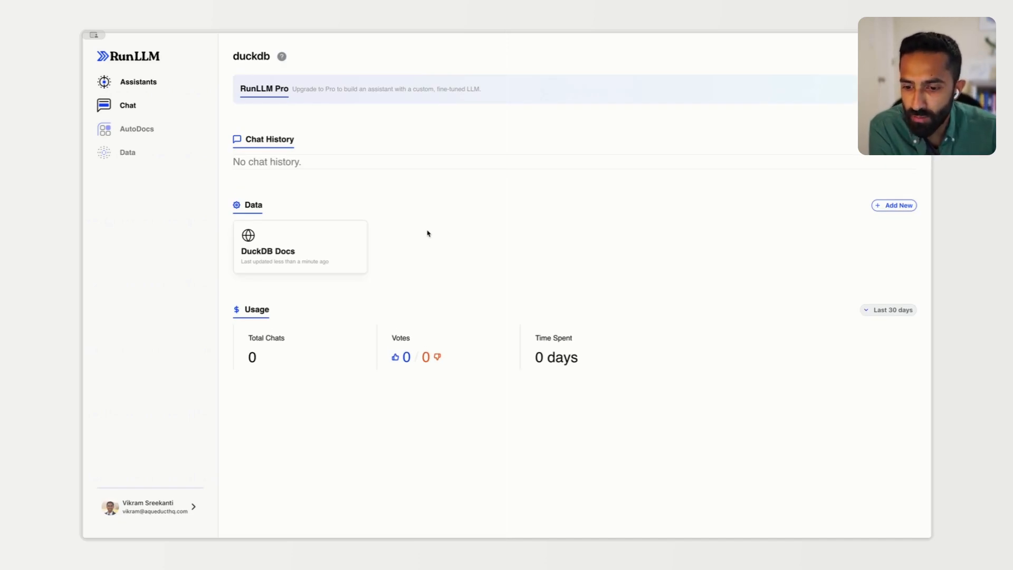
mouse_move(423, 282)
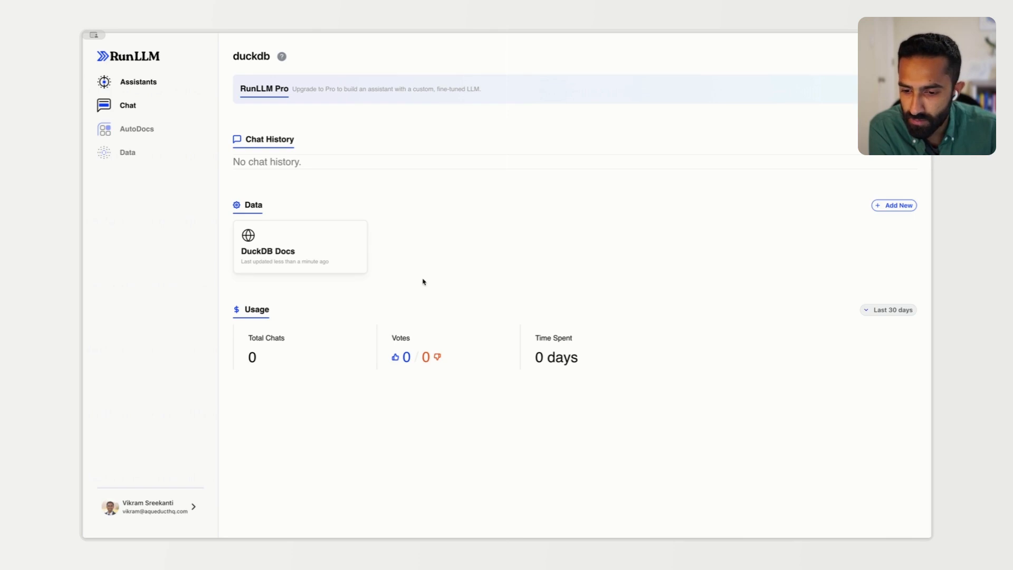
click(127, 106)
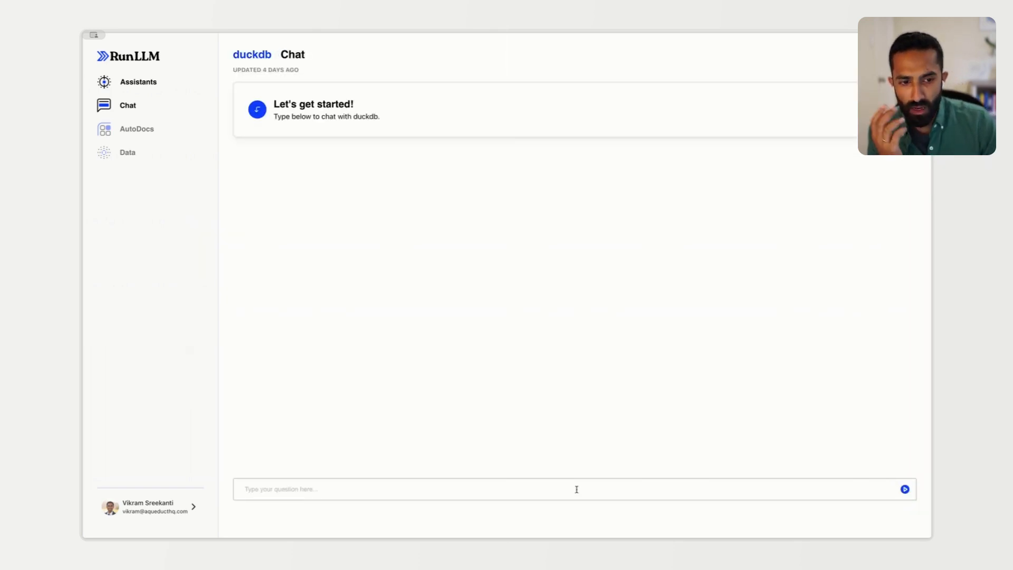
Step: Ask the assistant 'What are the benefits of using DuckDB?' and get its six-benefit answer
click(573, 489)
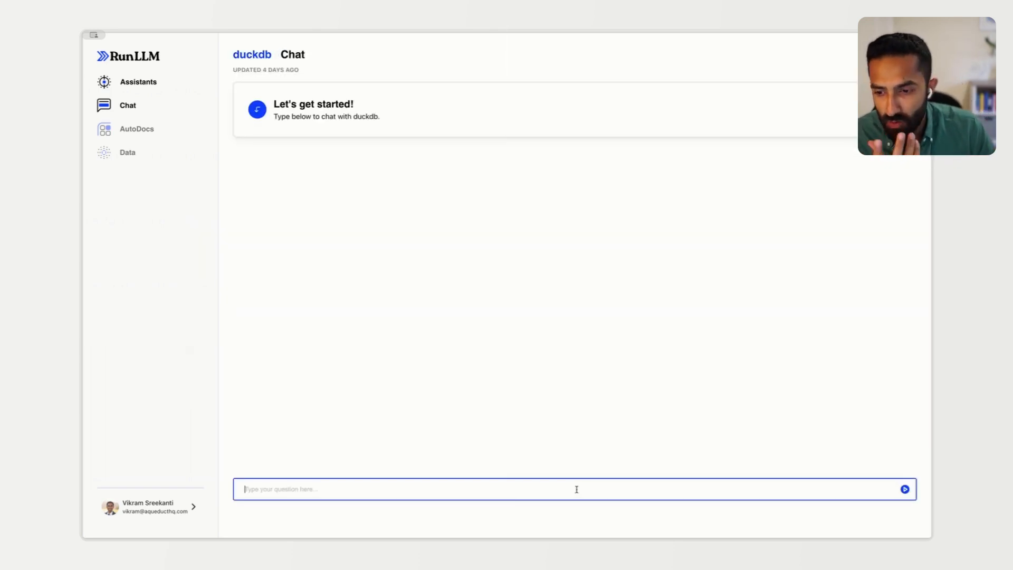
text(What are the benefits of using DuckDB?)
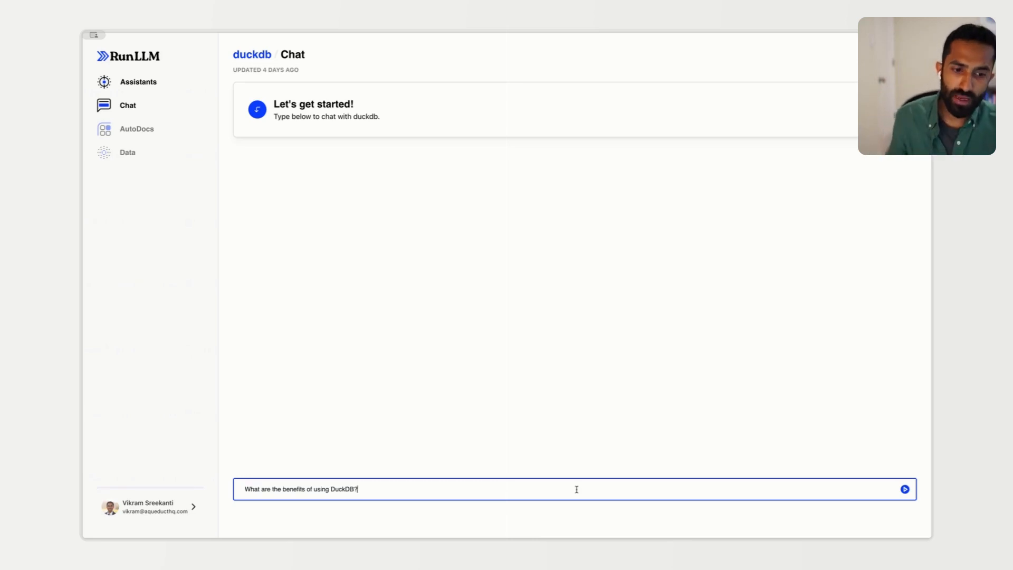
click(905, 489)
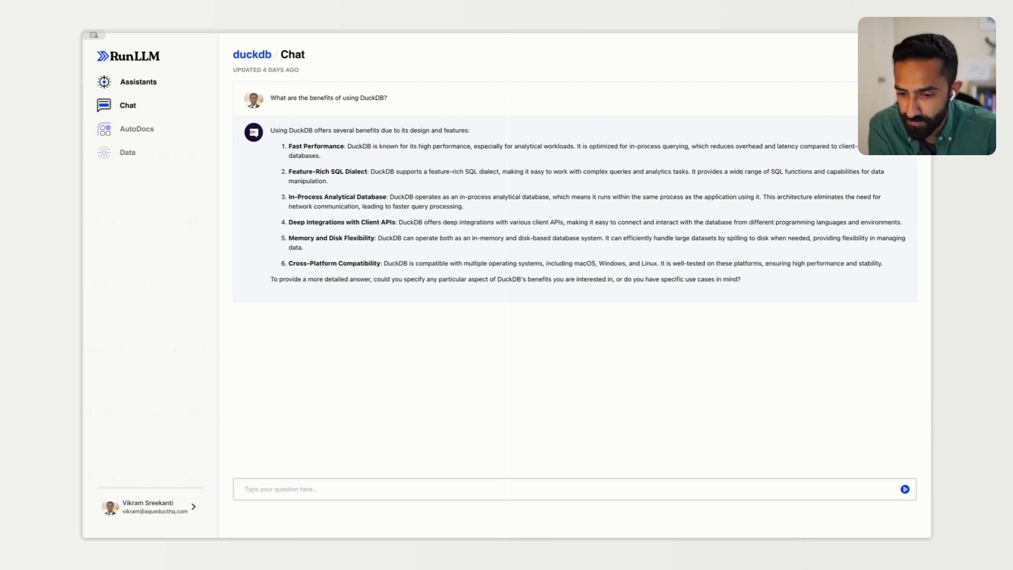
click(481, 489)
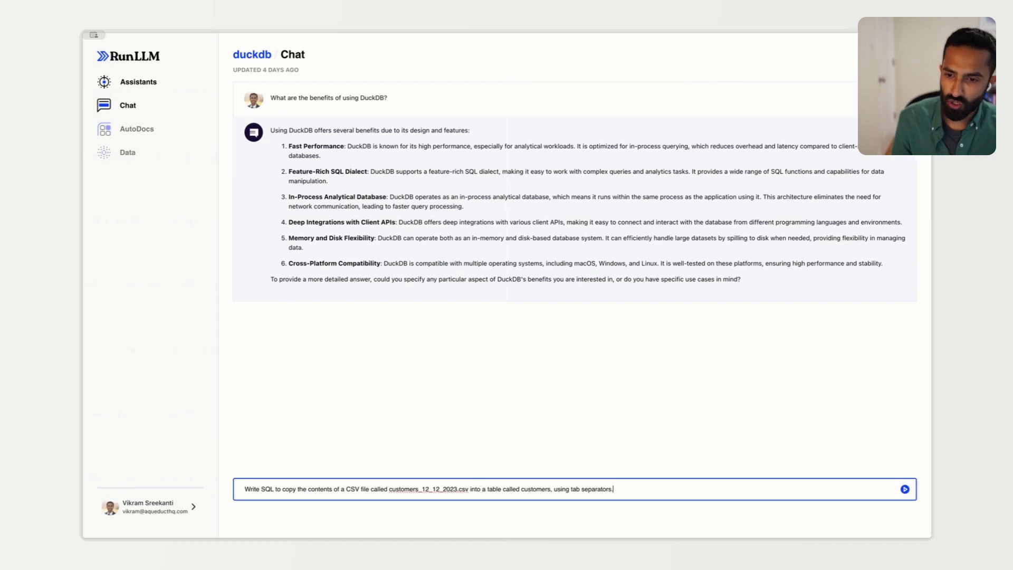
Step: Send the question about copying customers_12_12_2023.csv into the customers table with tab separators
click(903, 488)
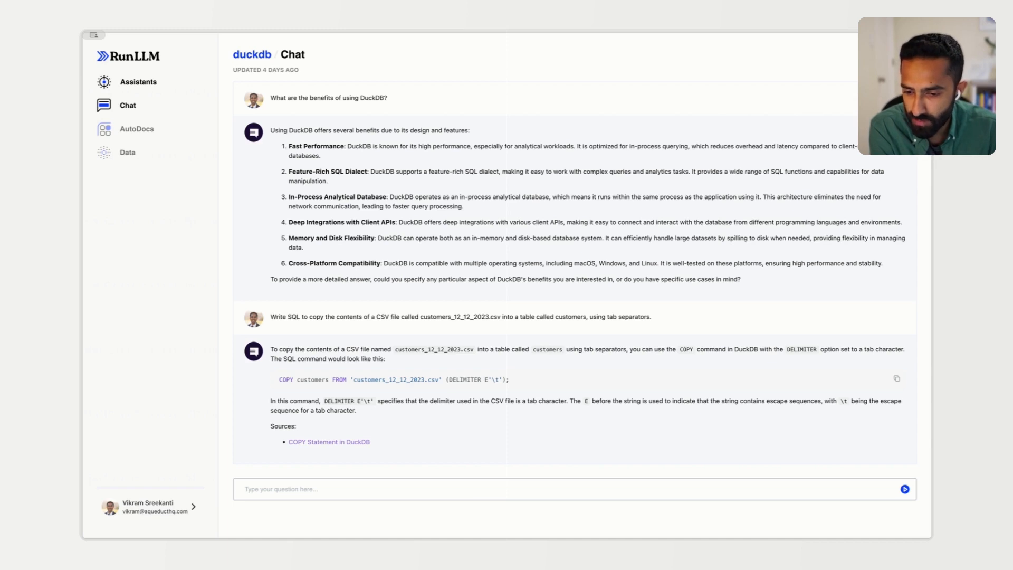
mouse_move(458, 504)
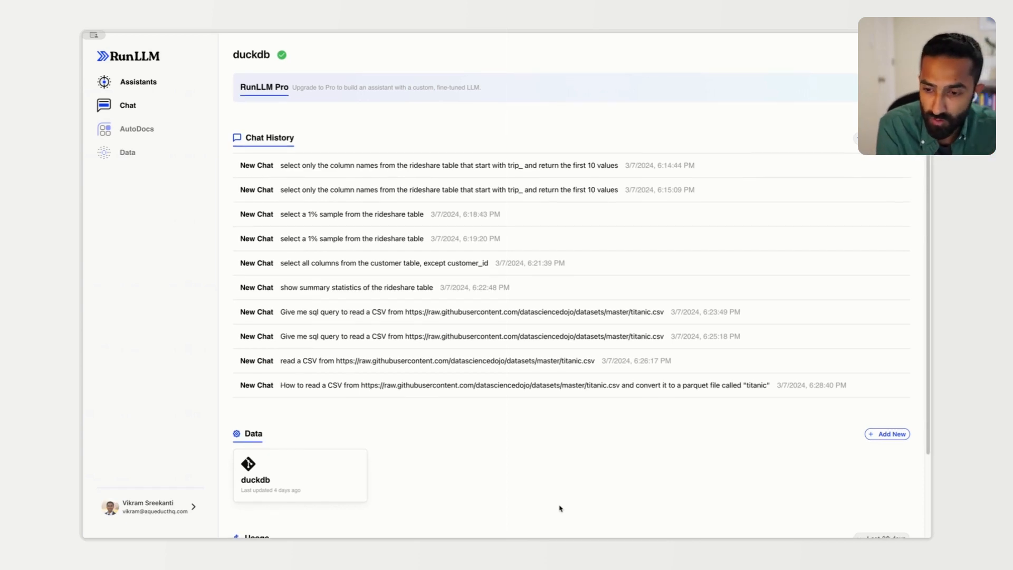
Step: Scroll the duckdb overview down to the Data and Usage sections showing 97 total chats
scroll(down, 3)
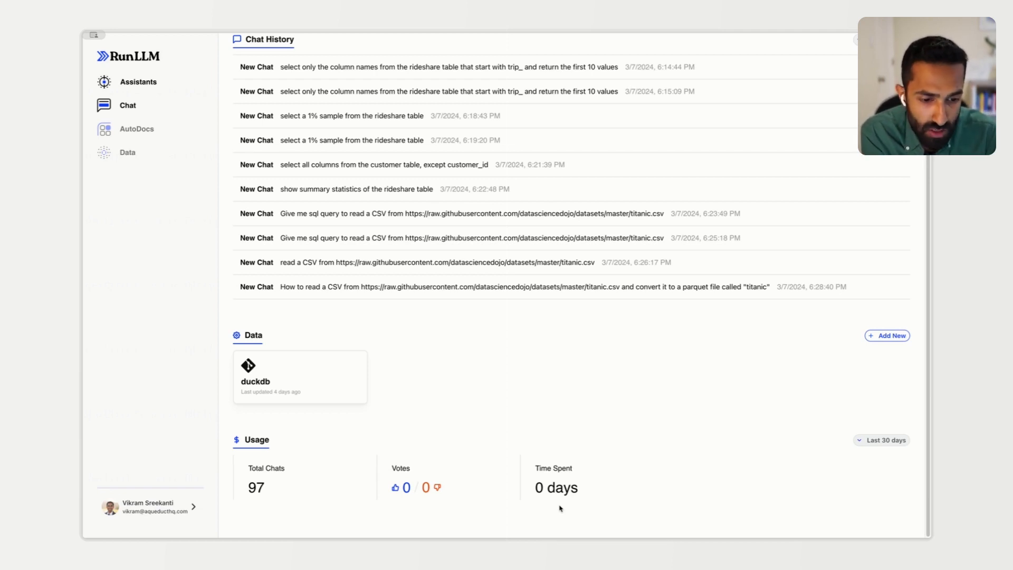
mouse_move(688, 432)
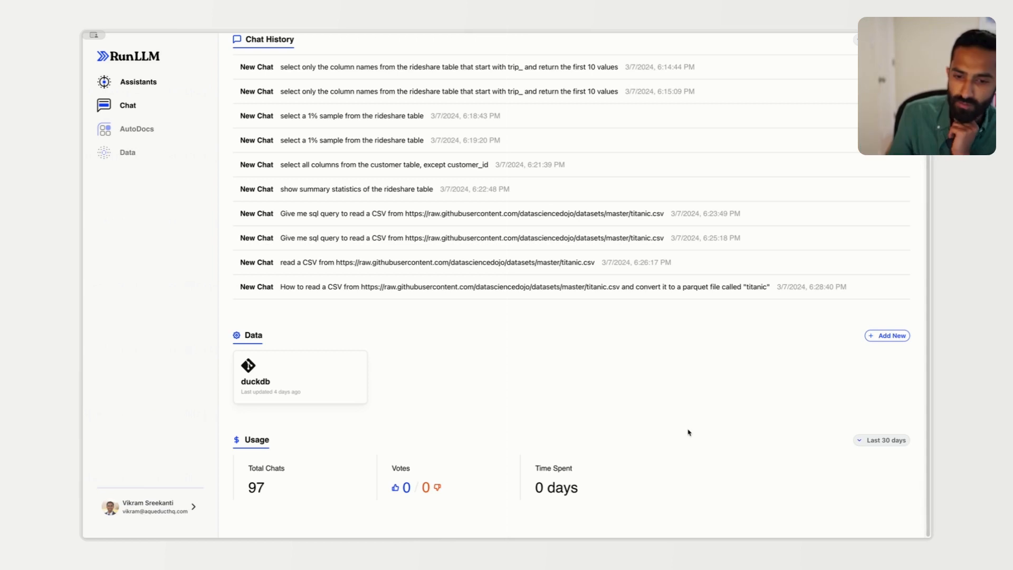